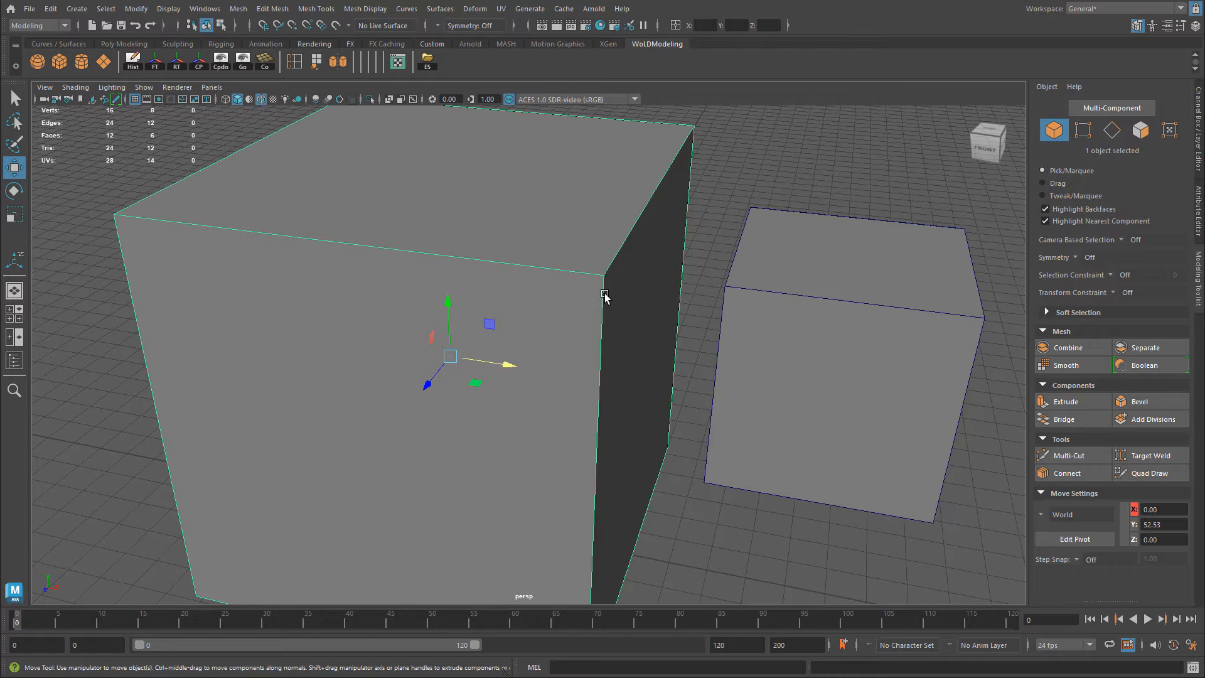
Apply a narrow fraction-based Bevel to the large cube's edges via the in-view editor
left_click(1140, 401)
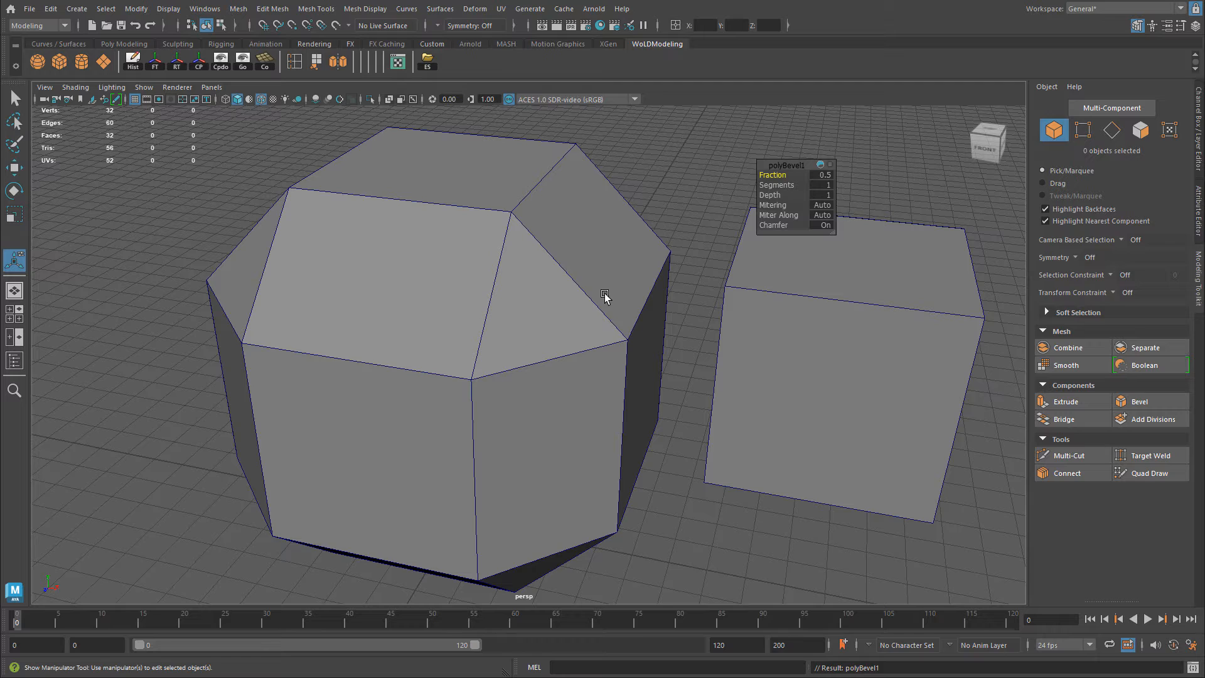
left_click(821, 174)
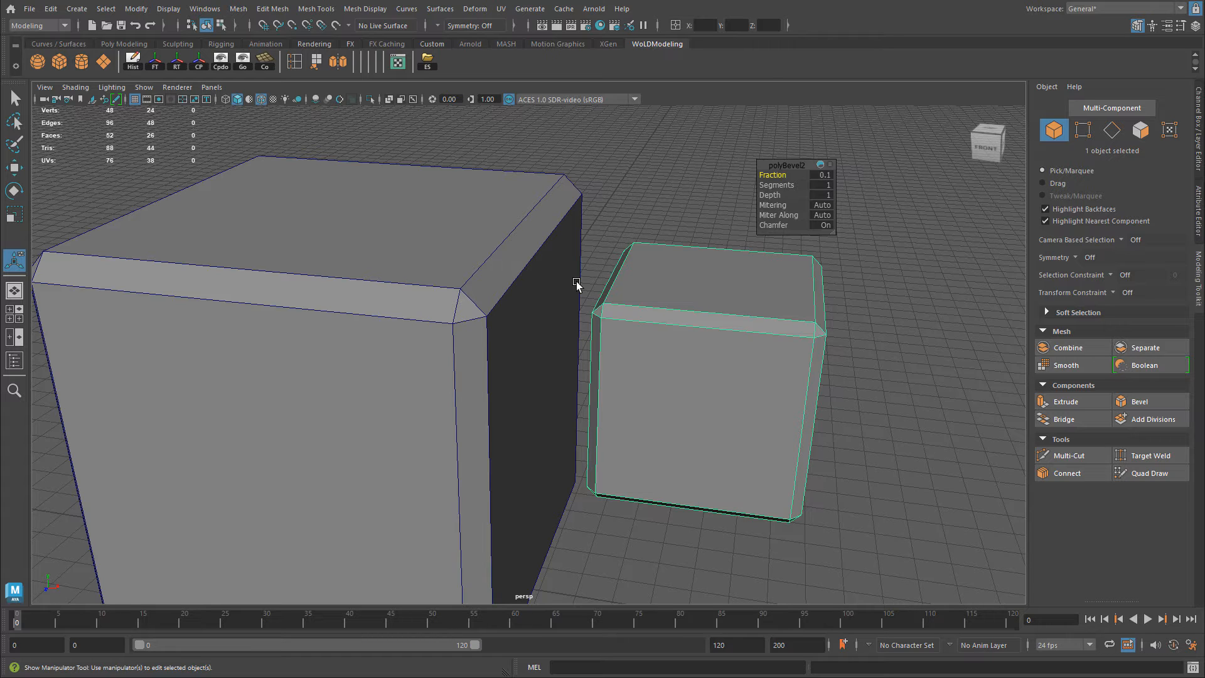
mouse_move(649, 339)
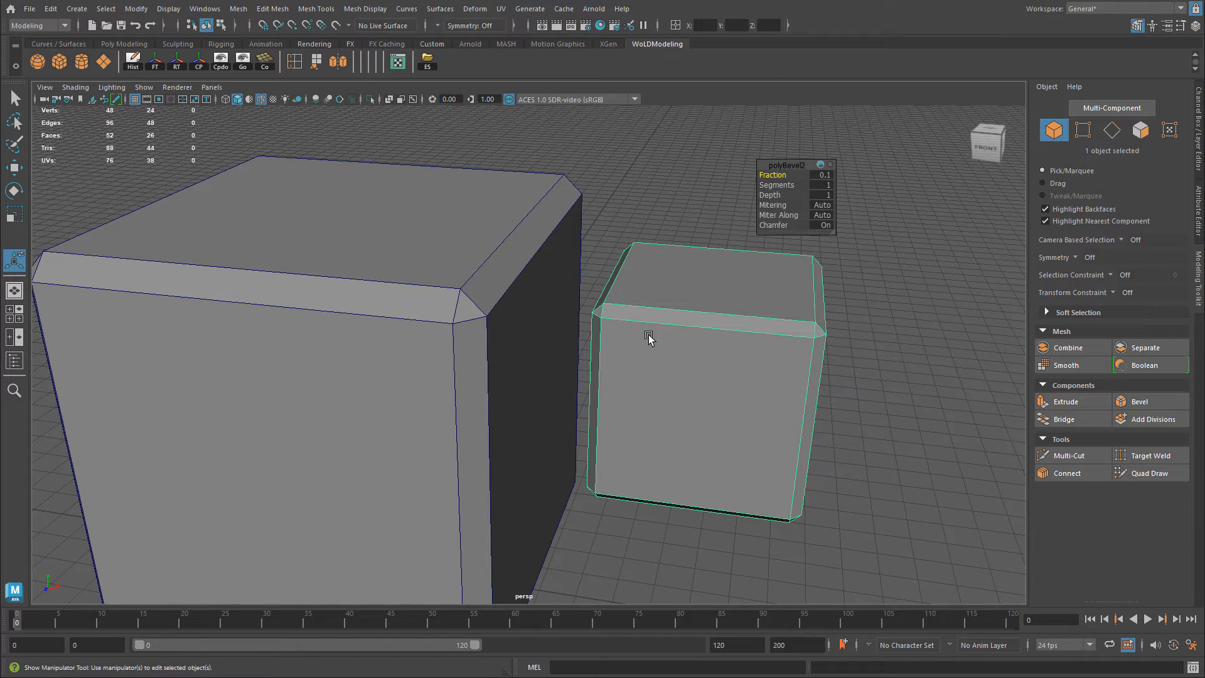
Raise the small cube's polyBevel2 Fraction to 0.5 for heavily chamfered corners
left_click(821, 174)
type("0.5")
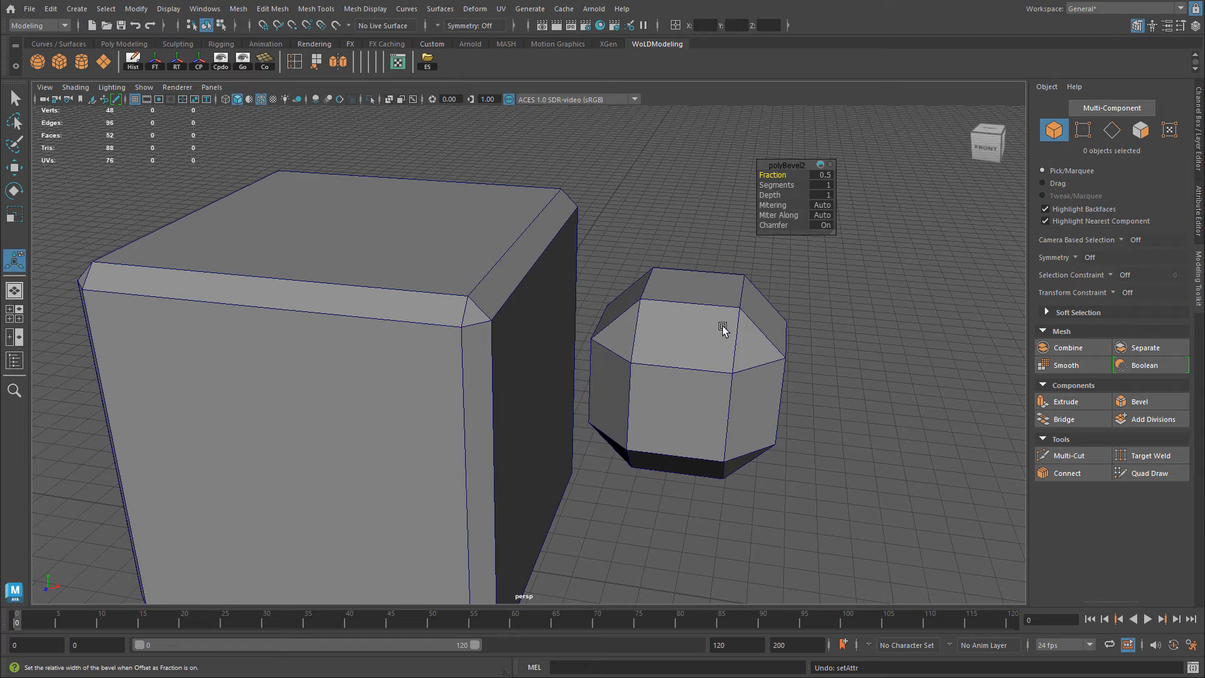
Undo the bevels, re-bevel the large cube, and show polyBevel1's attributes in the Channel Box
key("ctrl+z")
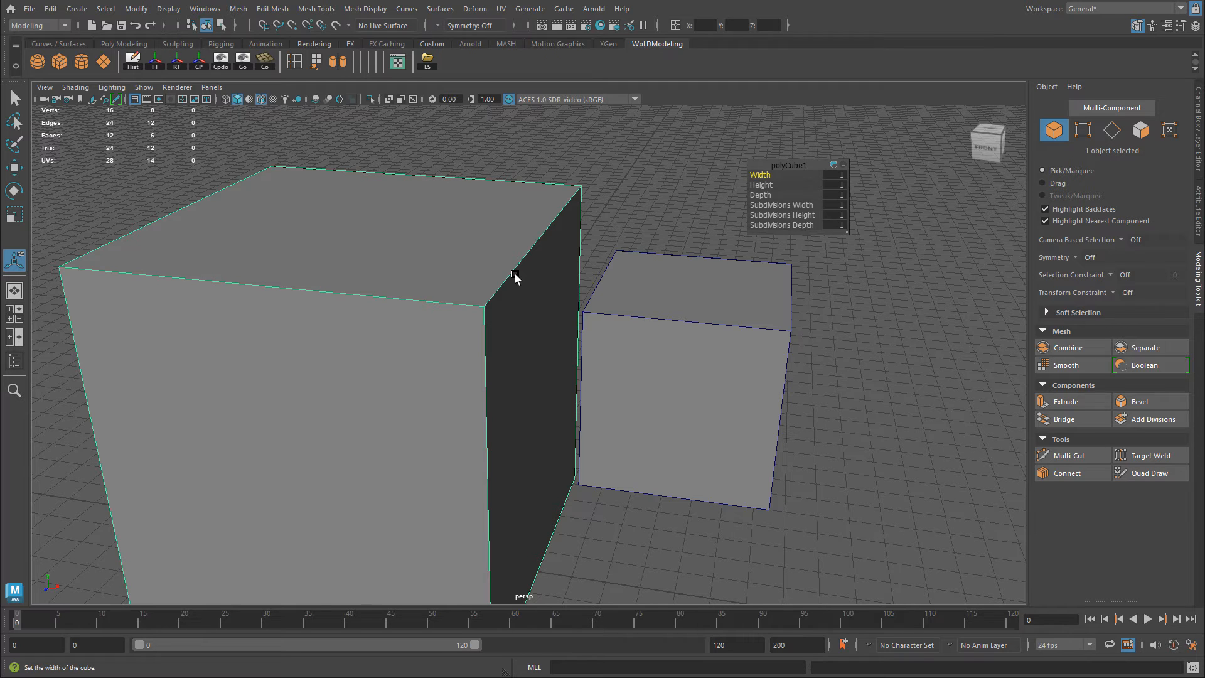
left_click(1139, 402)
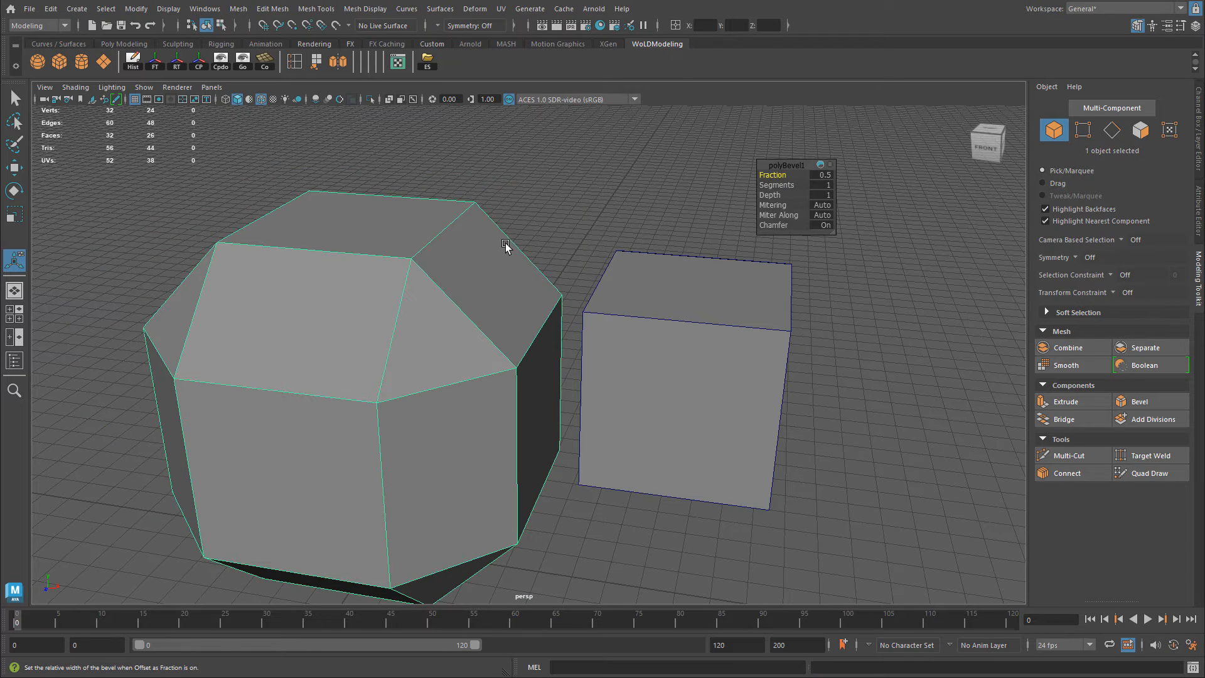
mouse_move(492, 228)
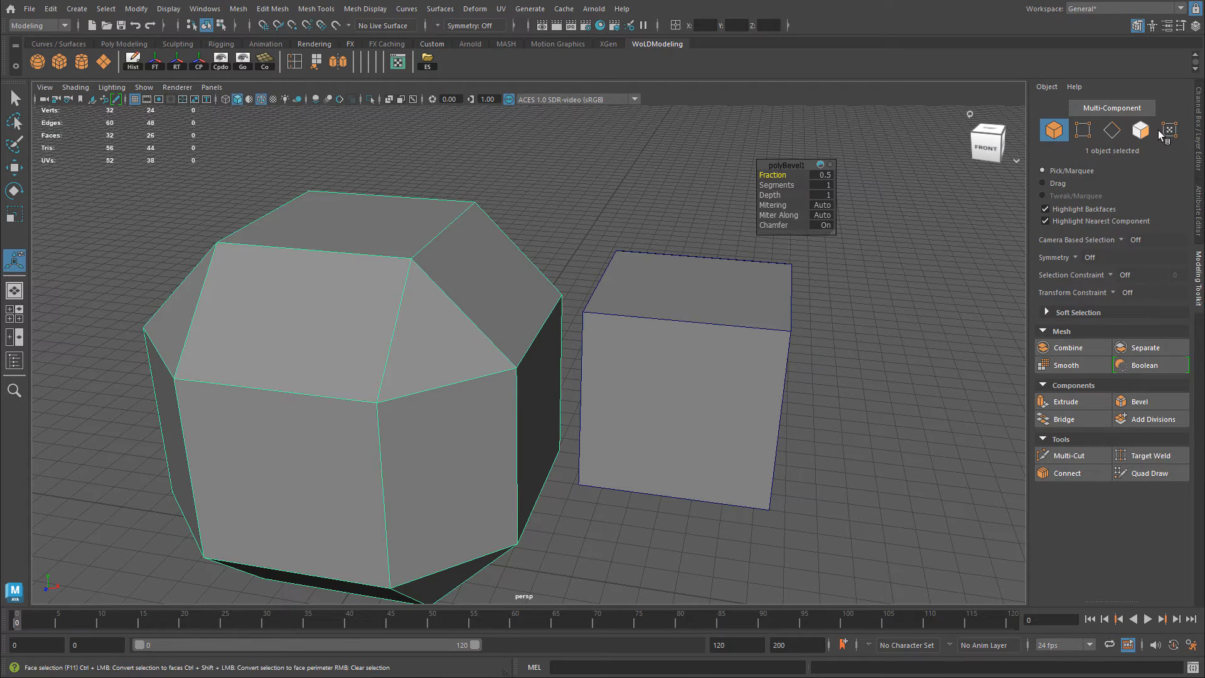
left_click(1162, 44)
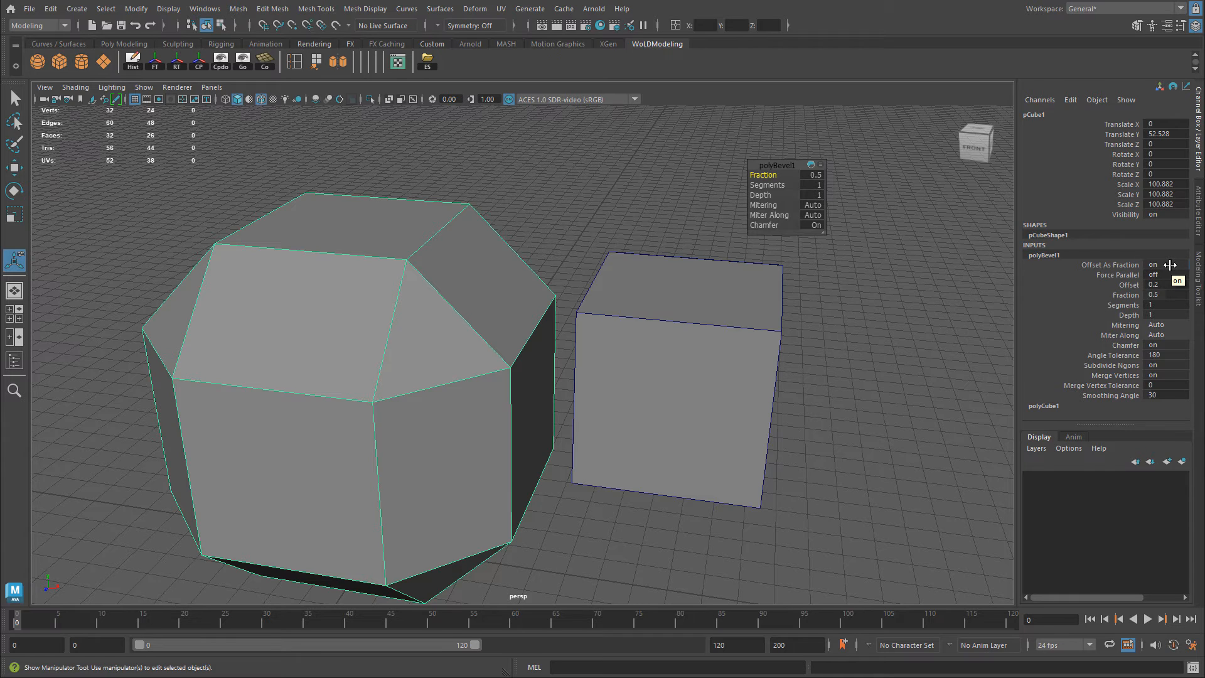
Turn Offset As Fraction off for the large cube's bevel and enter an absolute width of 20
left_click(1164, 265)
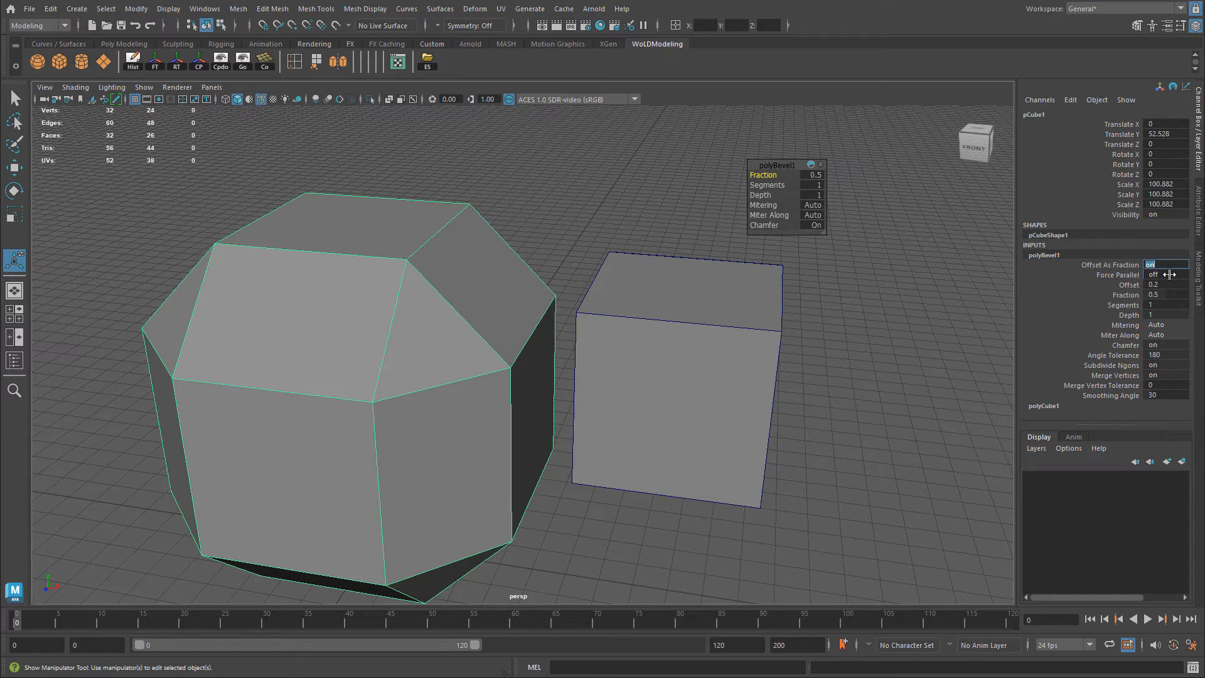
left_click(1164, 265)
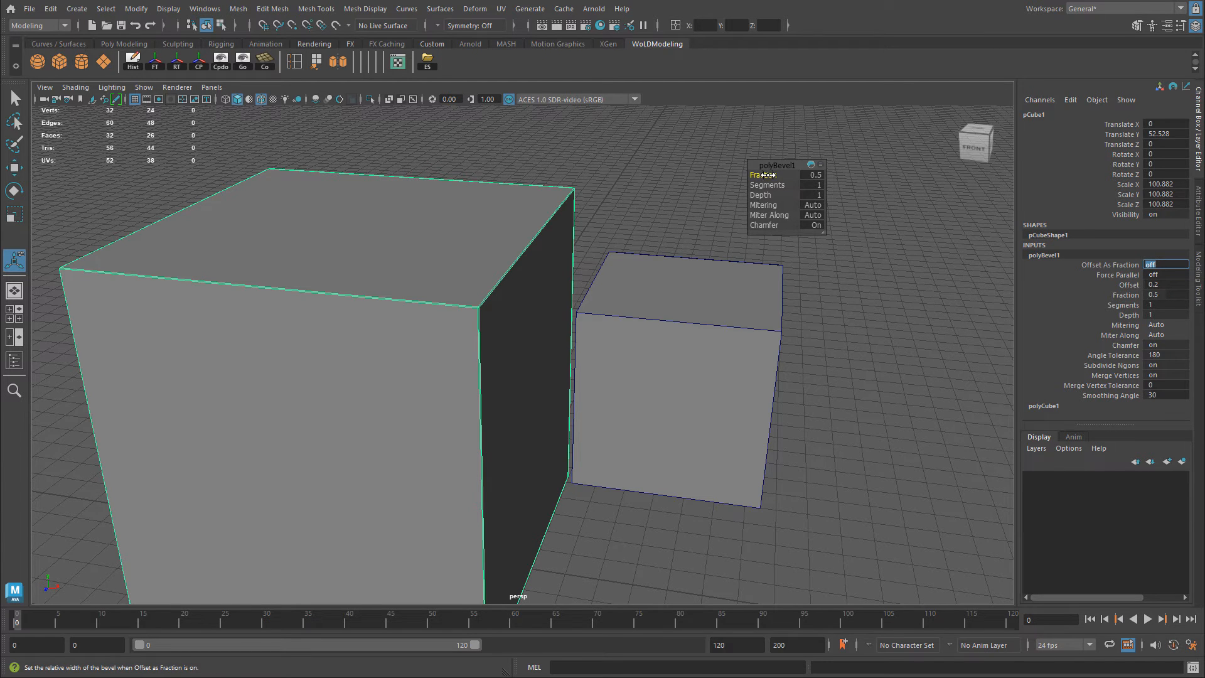
left_click(810, 174)
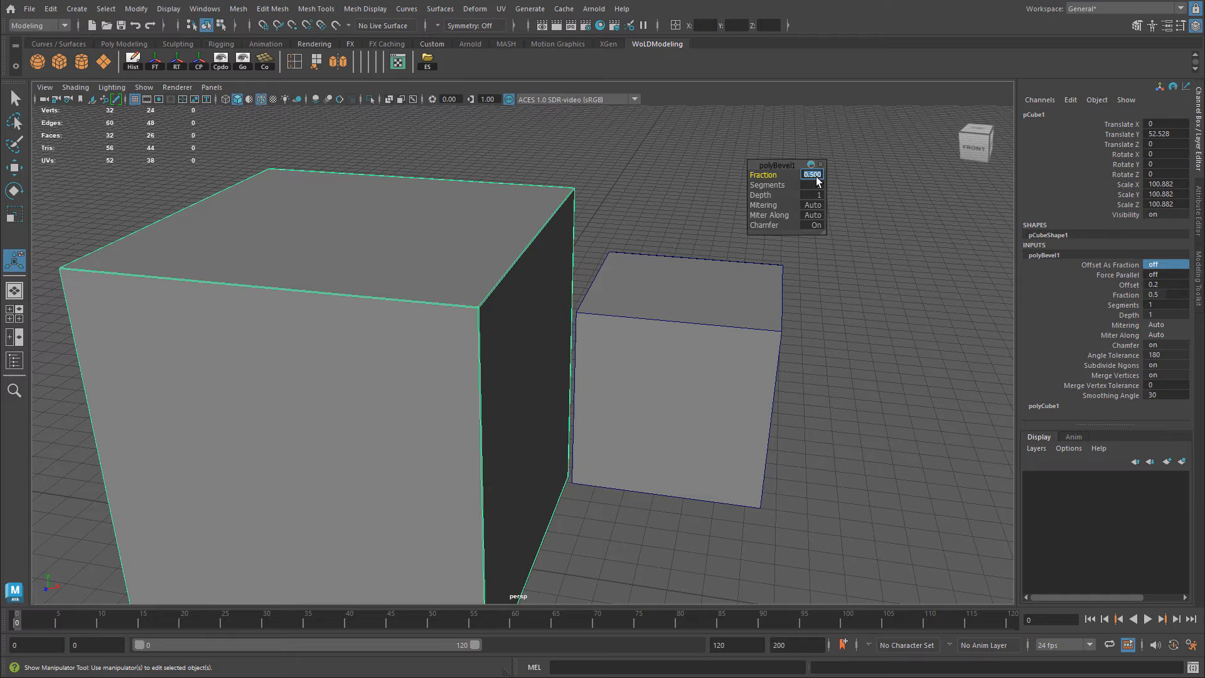
type("20")
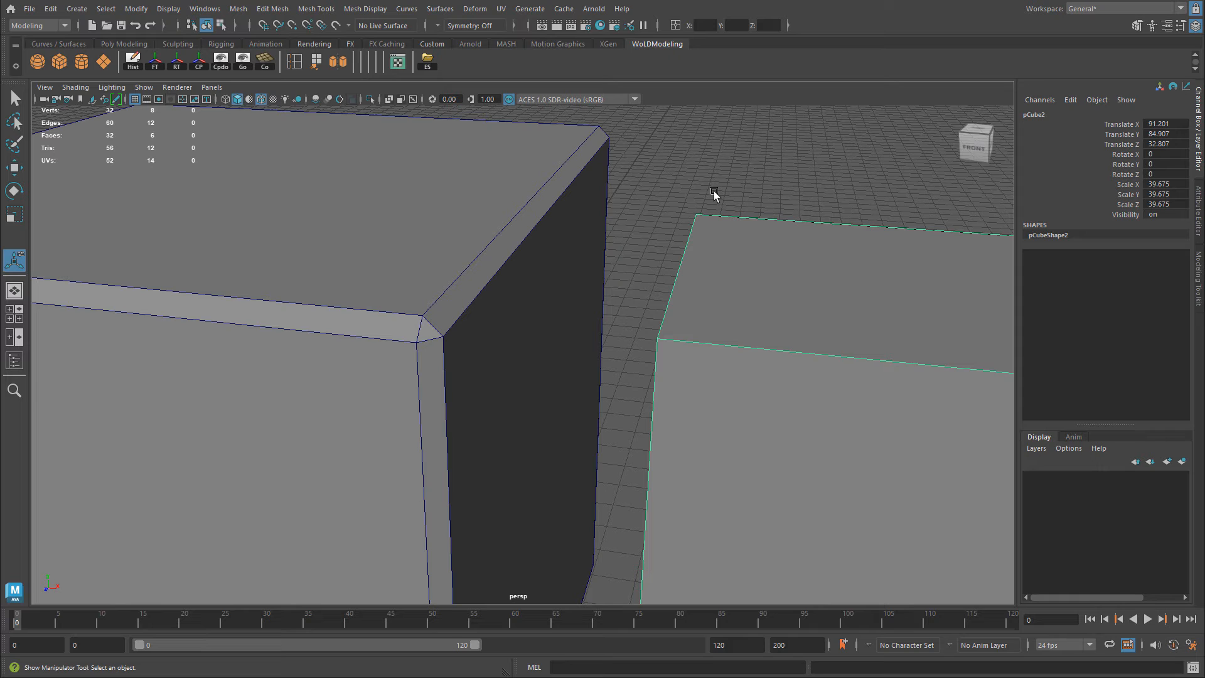
mouse_move(732, 254)
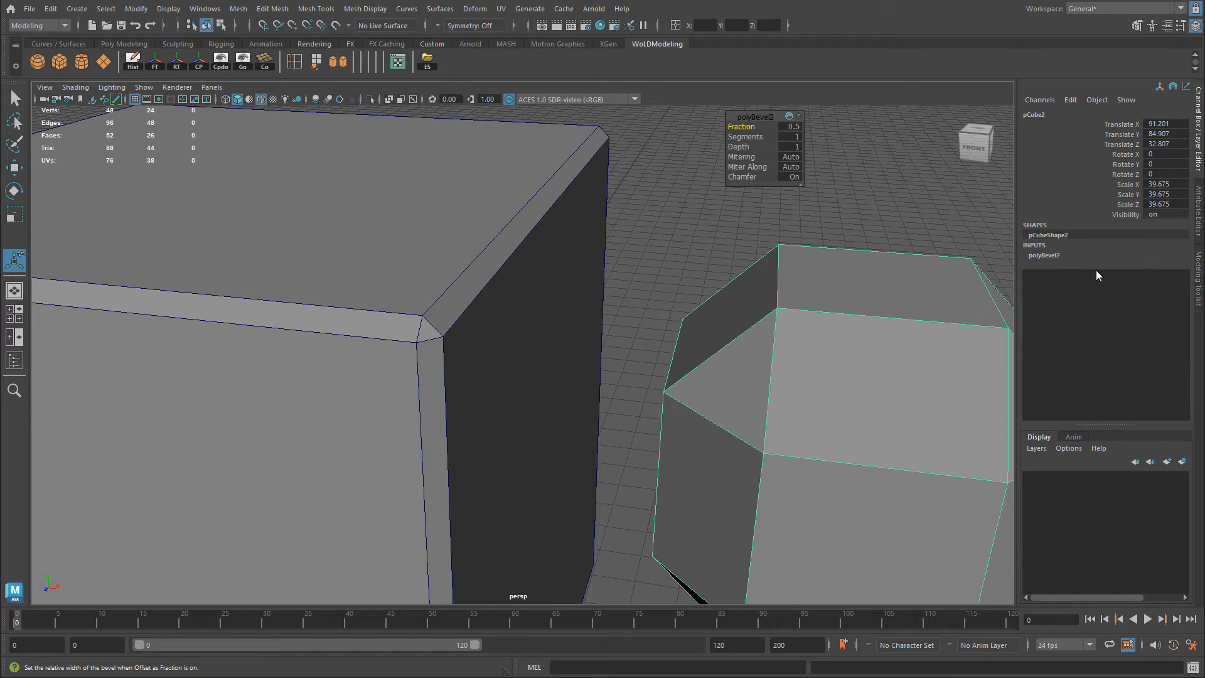
mouse_move(1076, 261)
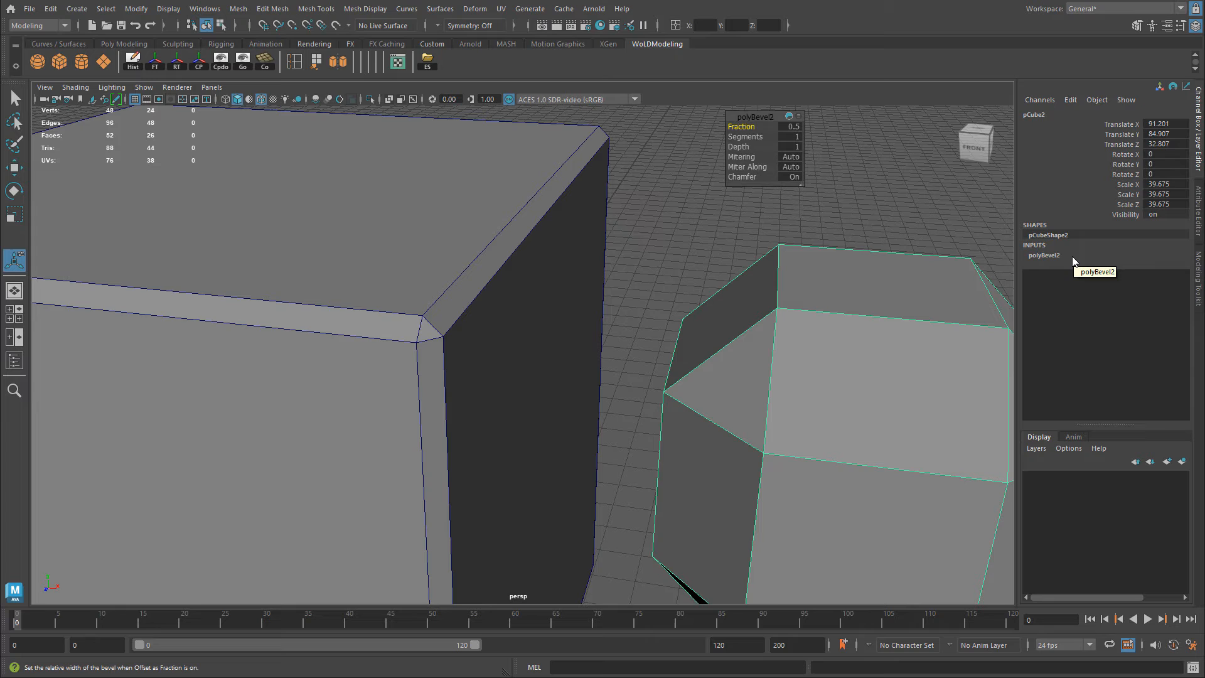
mouse_move(1093, 256)
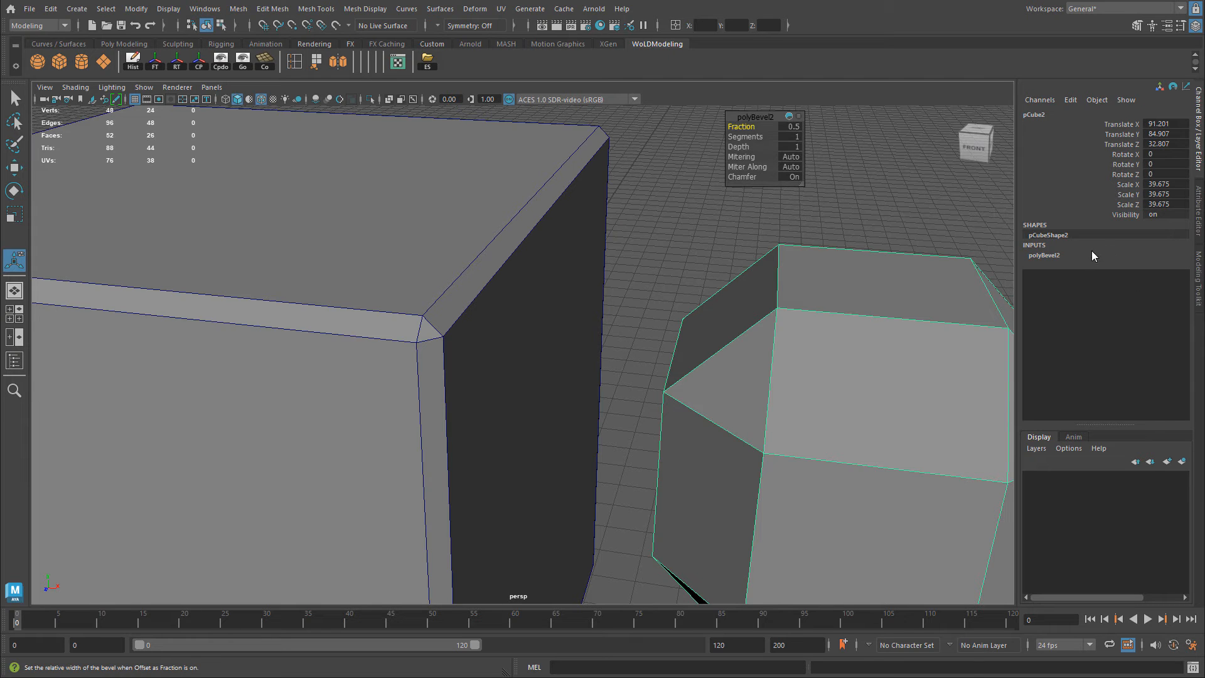
mouse_move(494, 236)
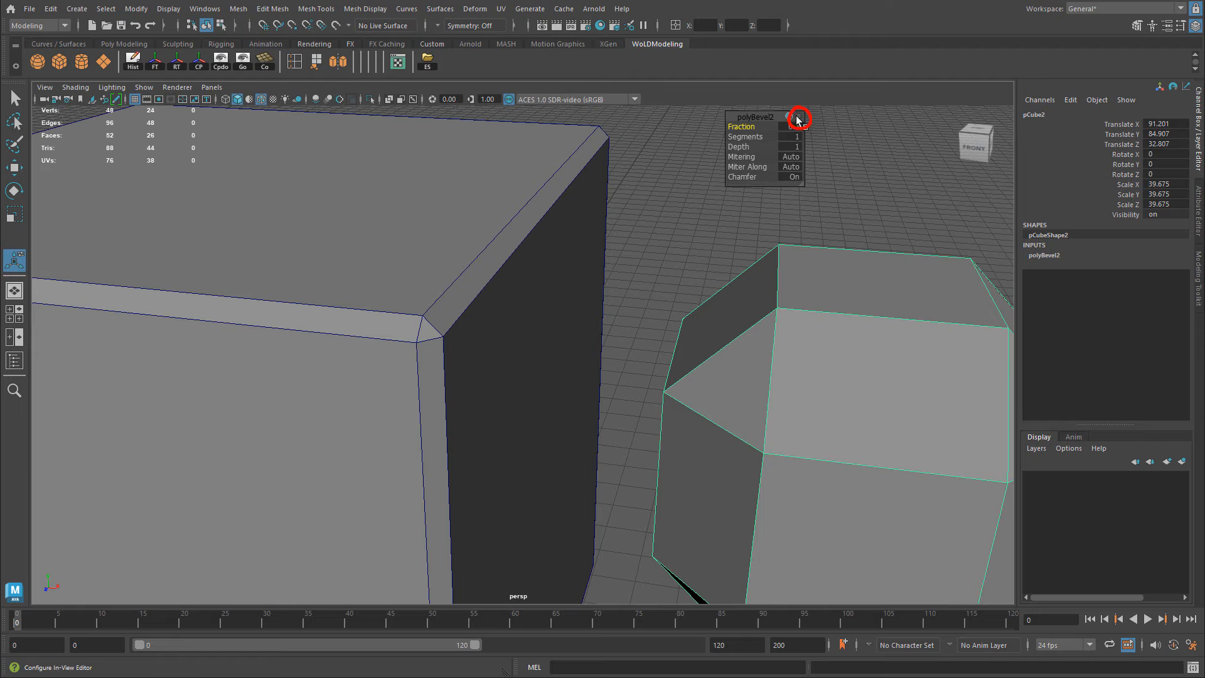
Add Offset As Fraction and Offset to the small cube's bevel editor and switch to absolute offset
left_click(798, 117)
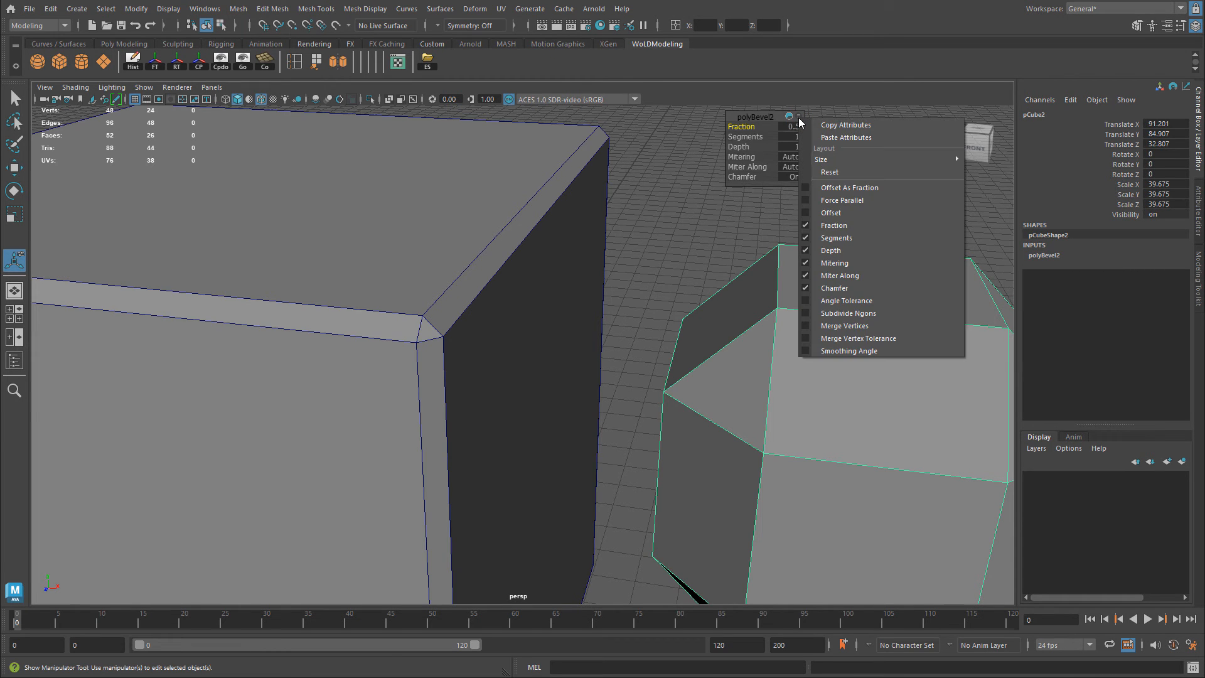
mouse_move(845, 159)
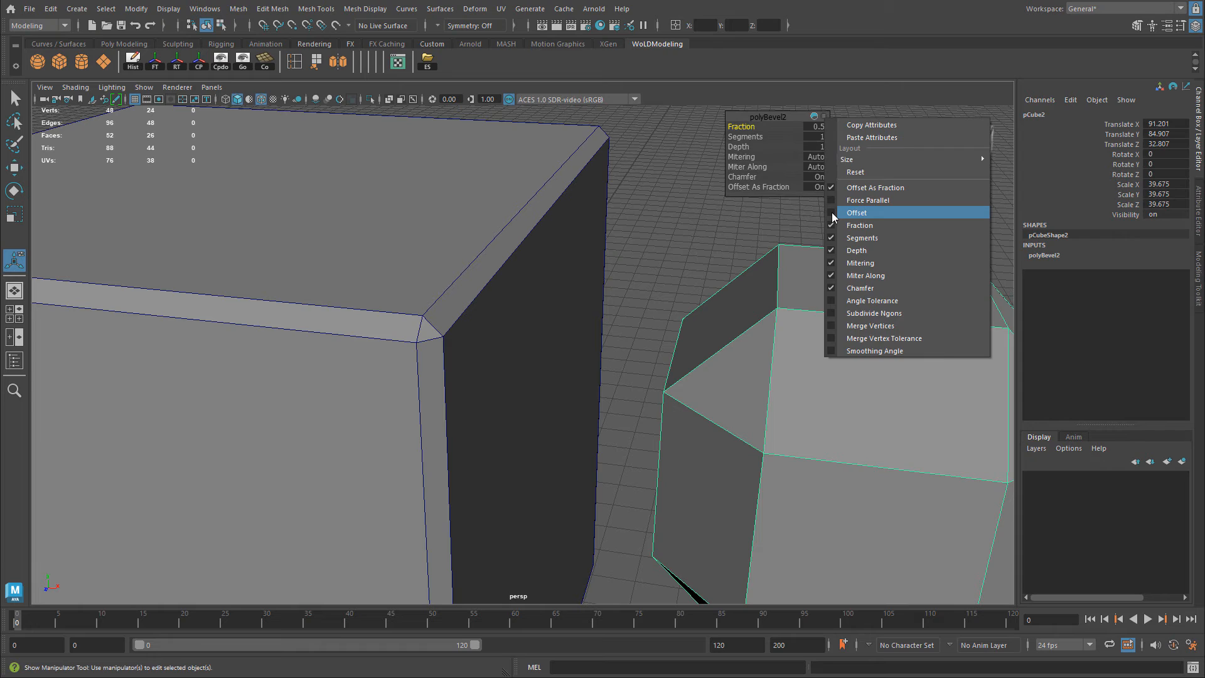
left_click(856, 212)
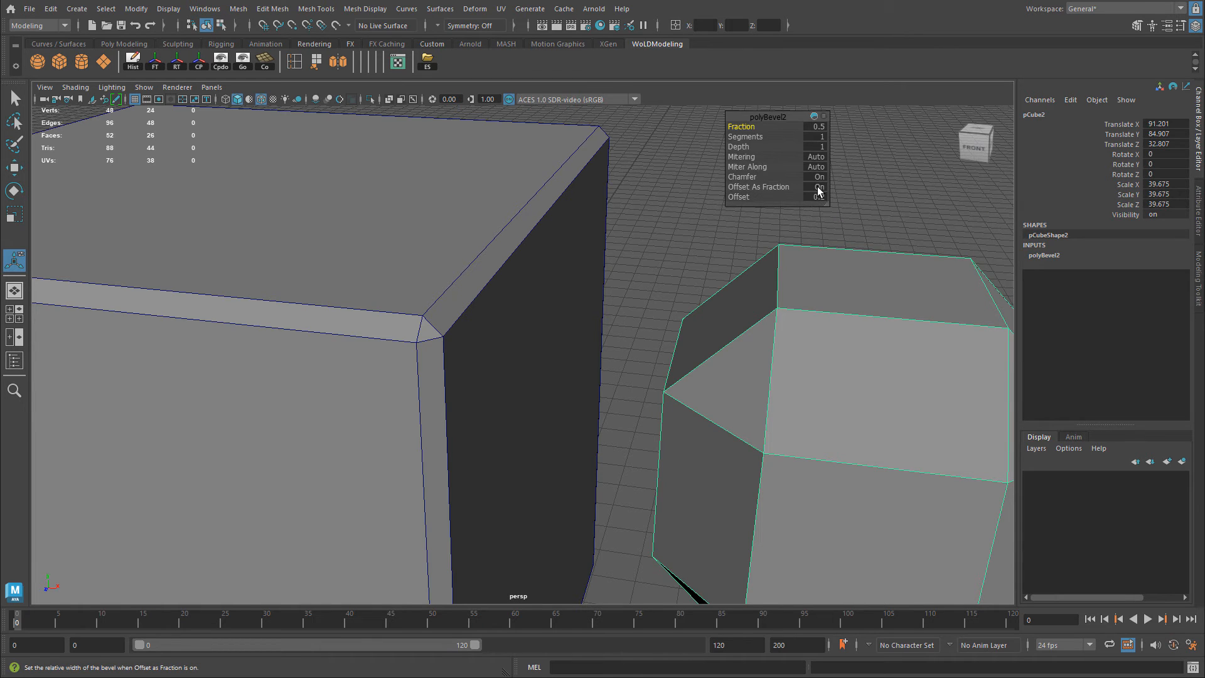
left_click(817, 187)
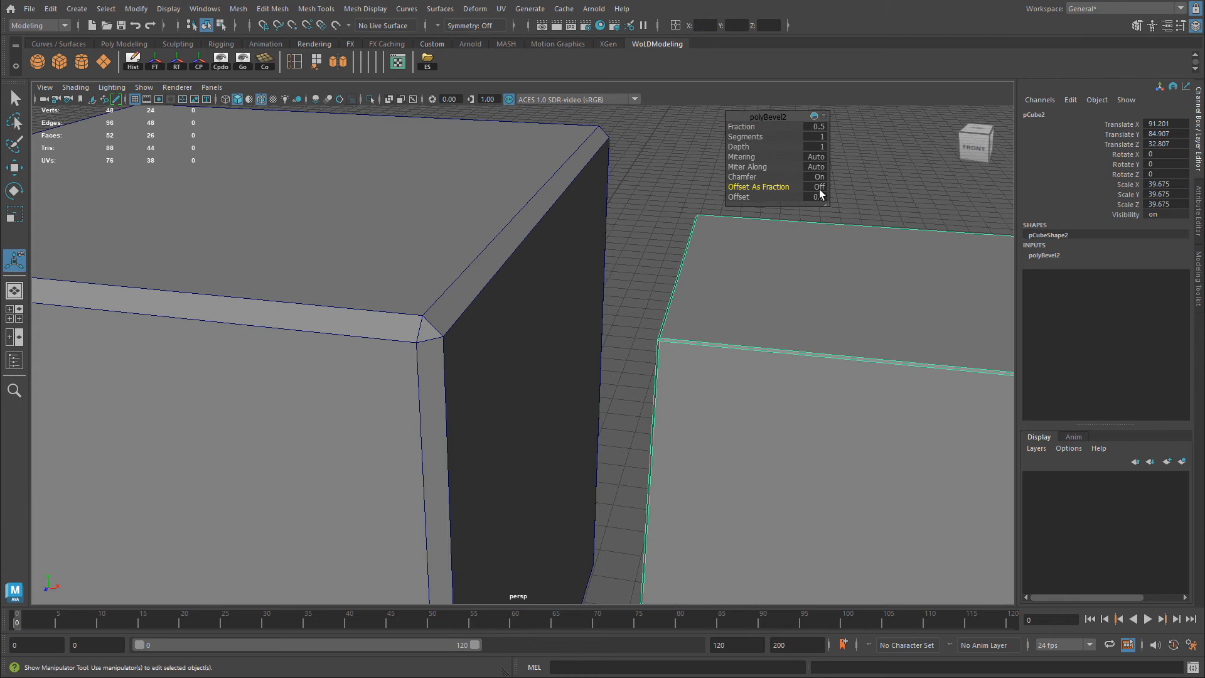
left_click(813, 197)
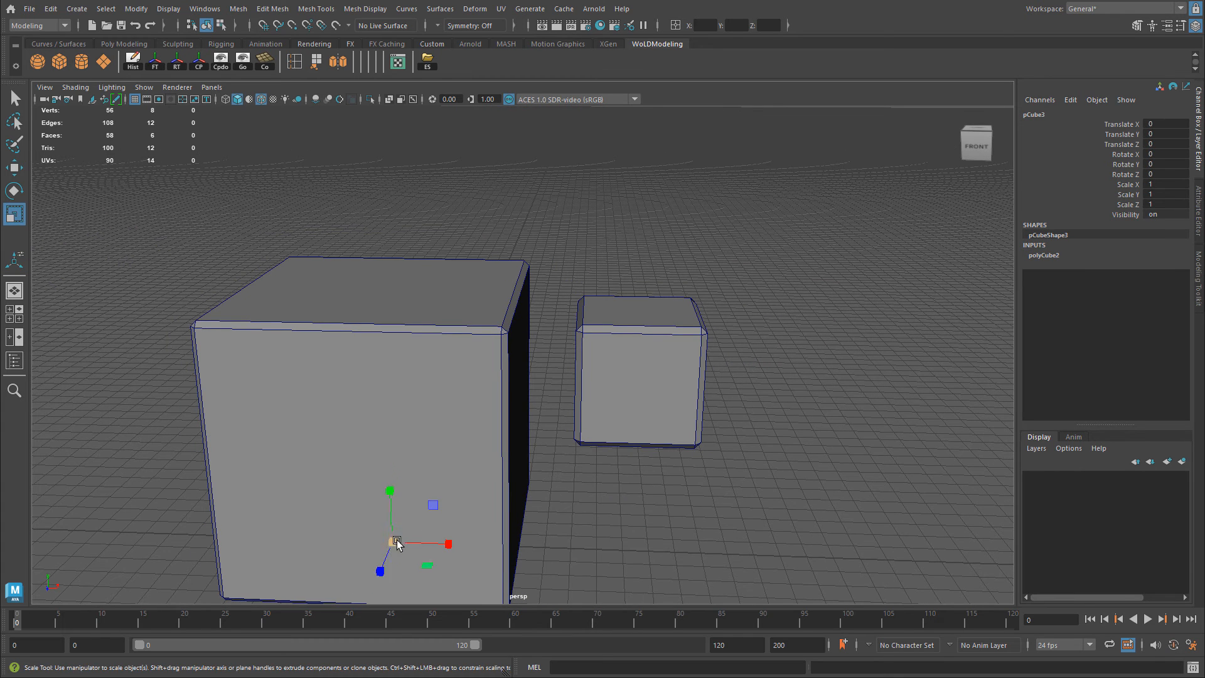
Scale and place a third cube, then bevel it with Offset As Fraction off and Offset 2
left_click_drag(395, 539, 565, 346)
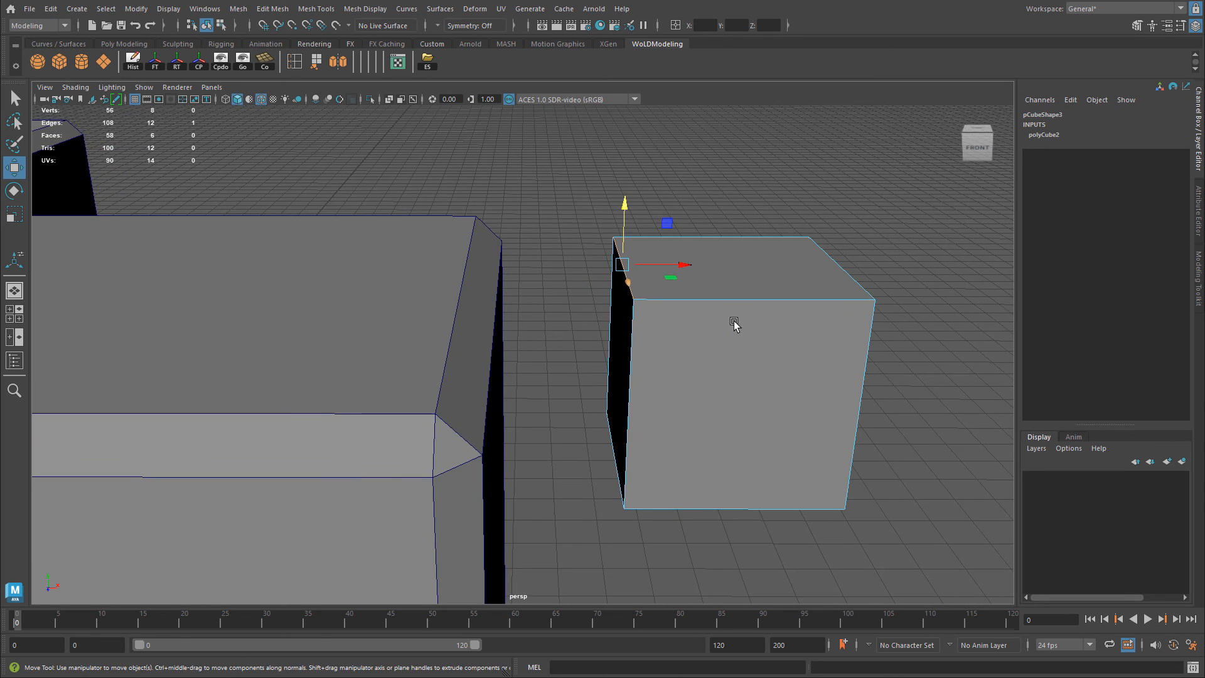
left_click_drag(734, 323, 665, 330)
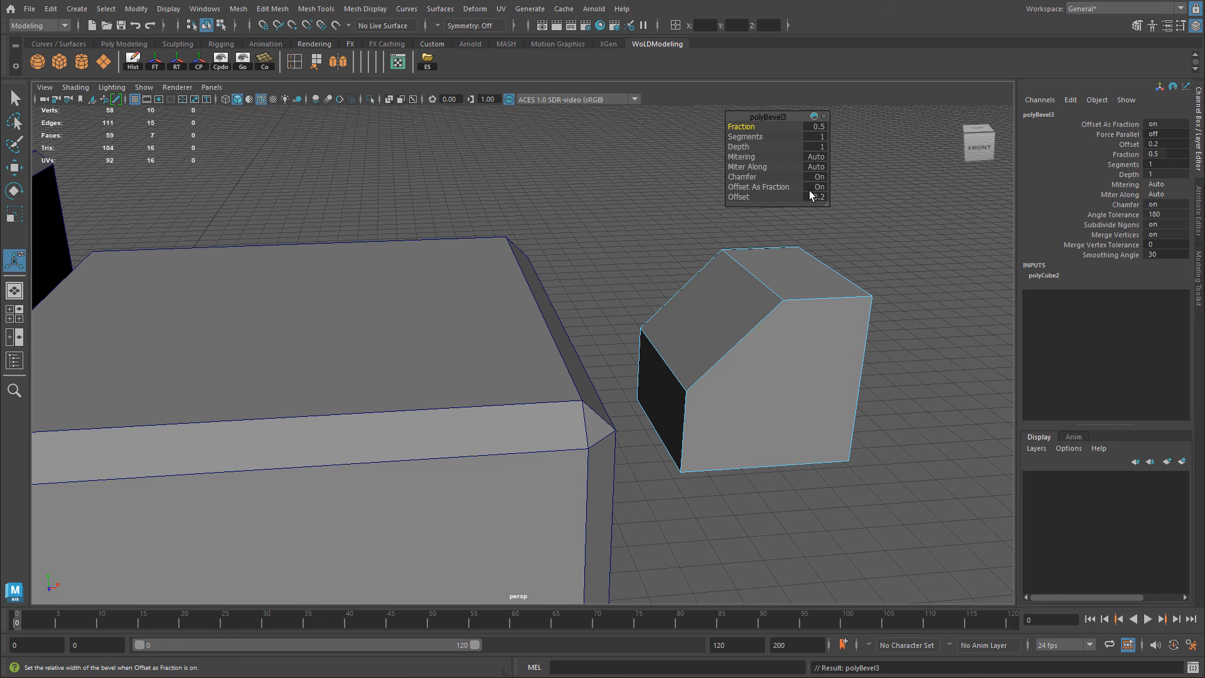
left_click(817, 187)
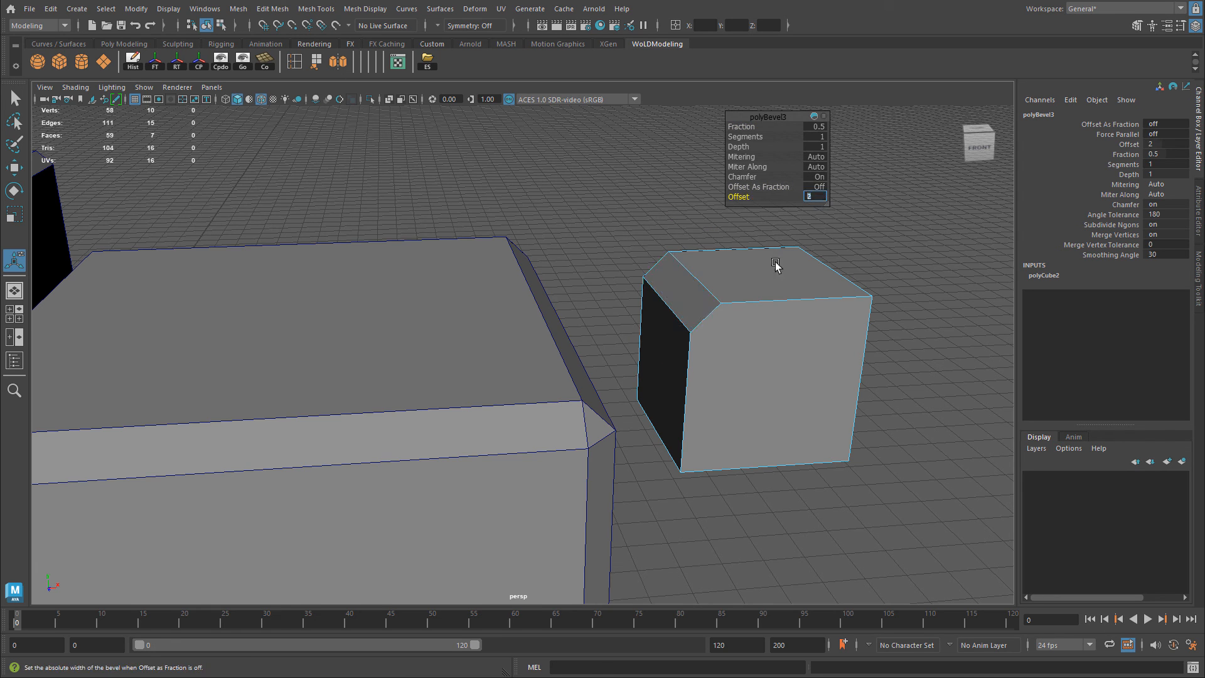